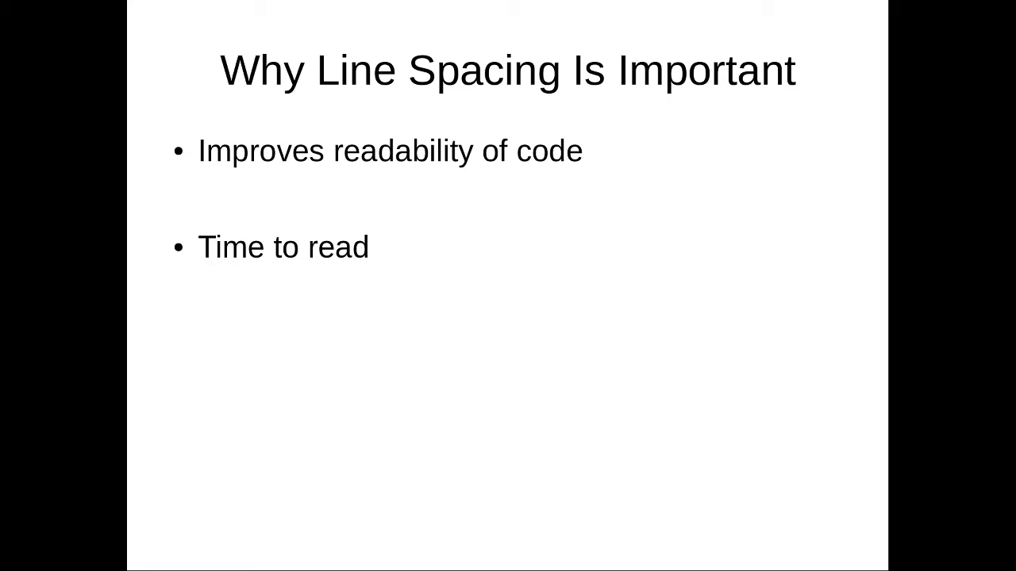
type("Paragraphs in a paper")
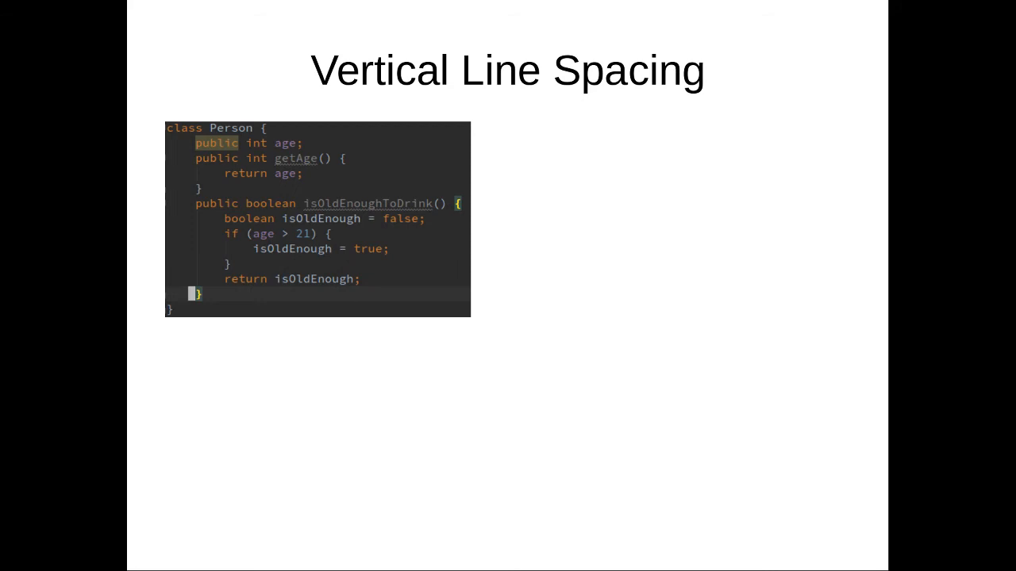
mouse_move(205, 137)
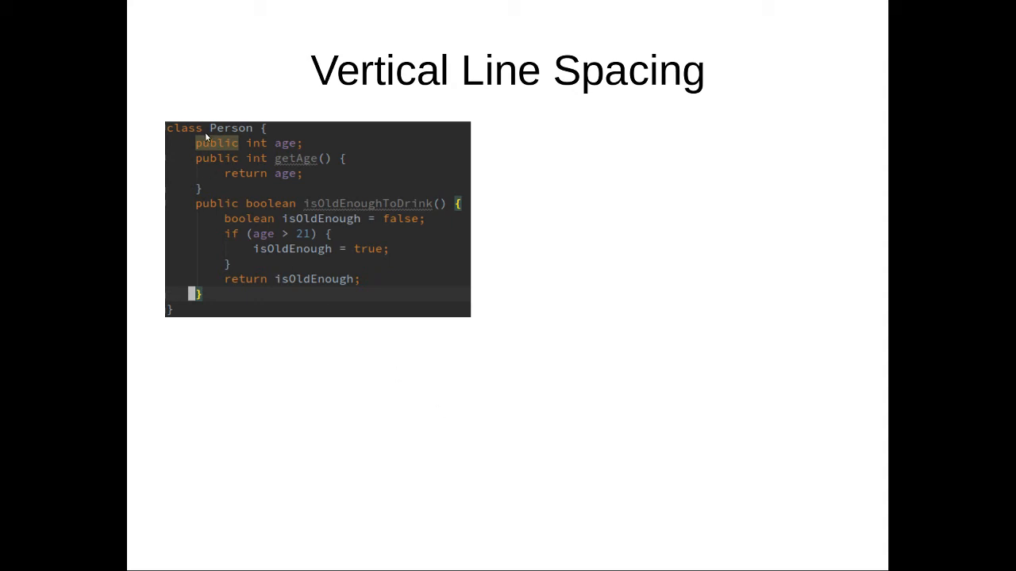
mouse_move(213, 178)
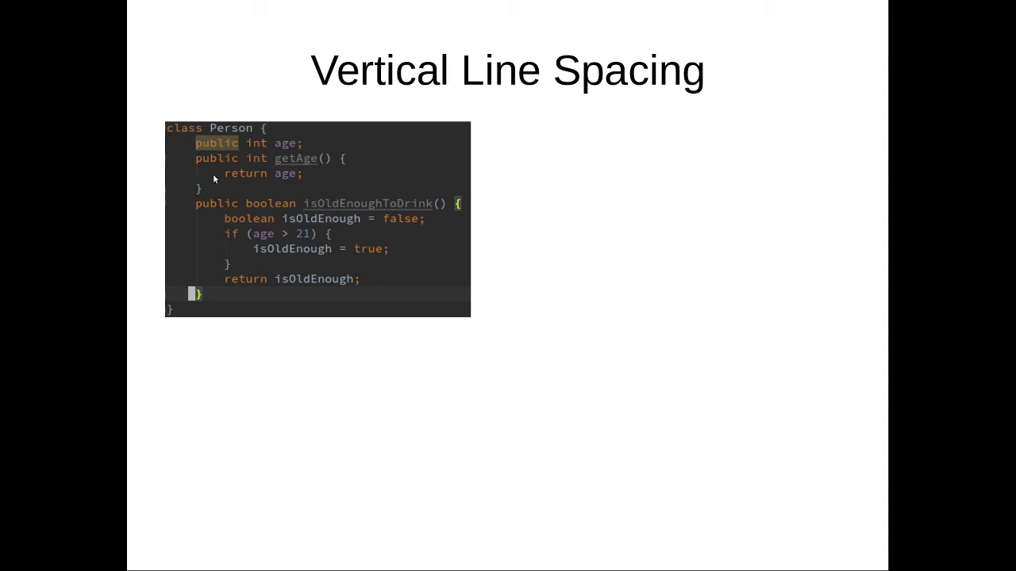
mouse_move(422, 273)
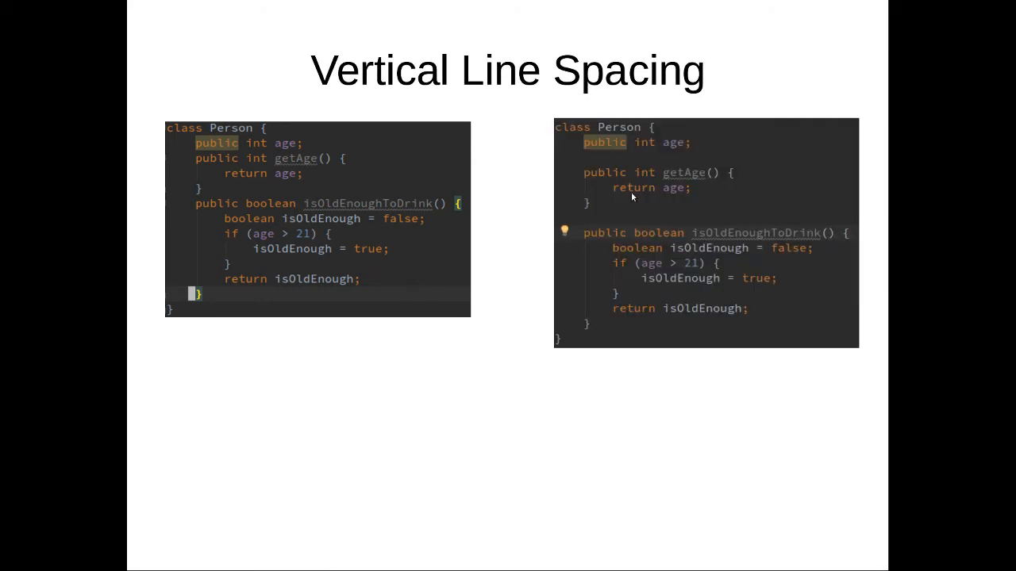
mouse_move(661, 118)
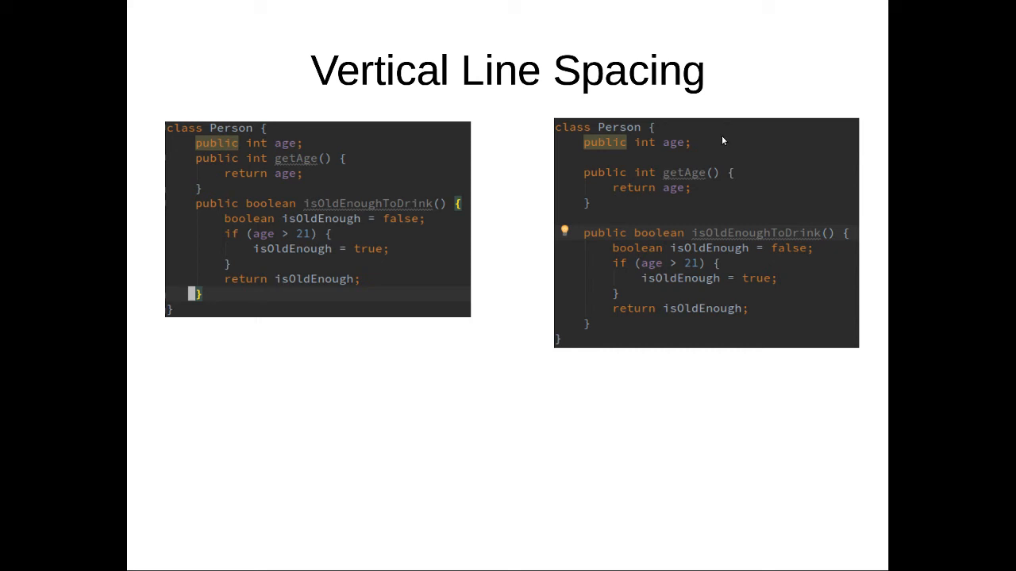
mouse_move(667, 122)
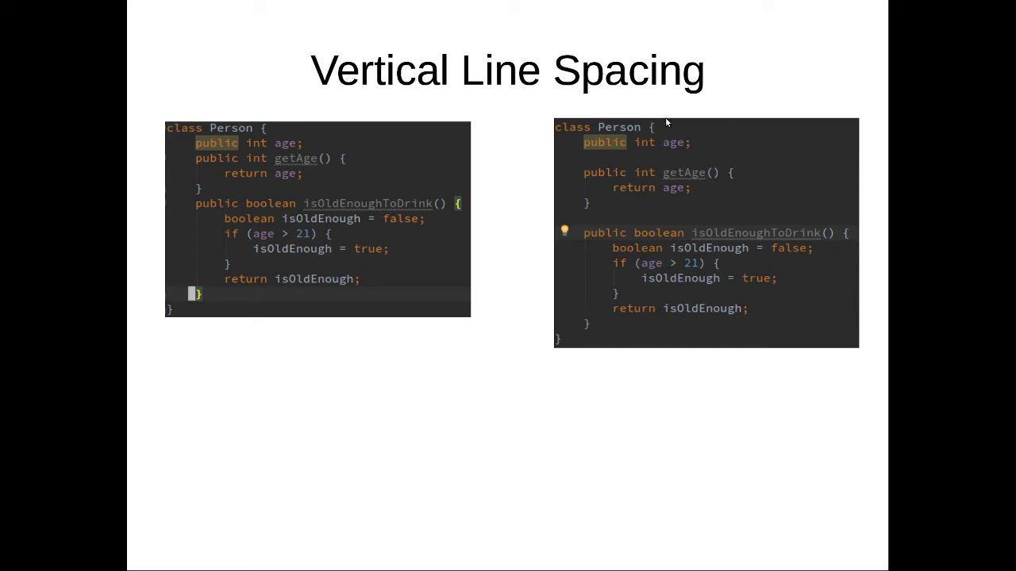
mouse_move(732, 172)
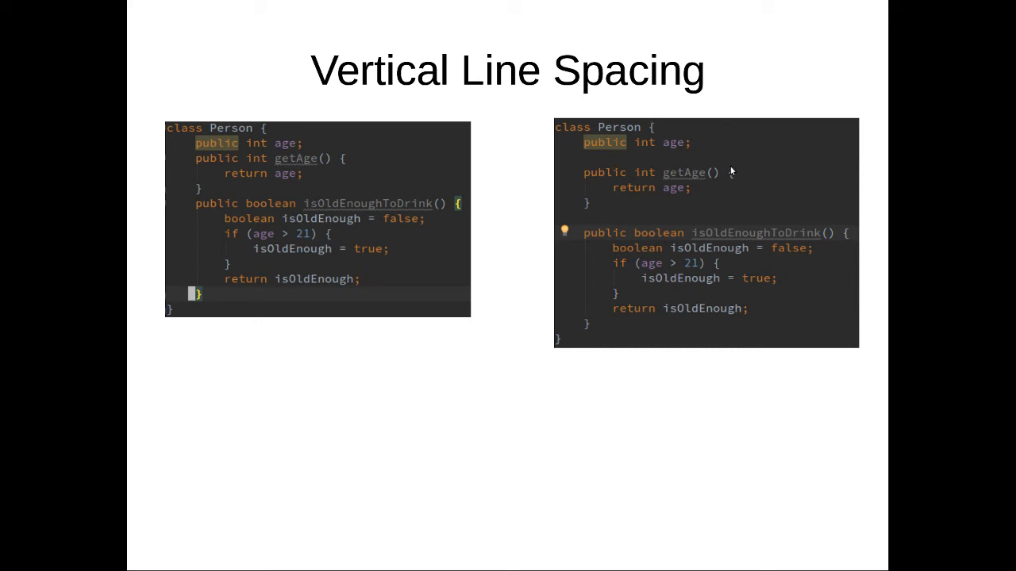
mouse_move(591, 318)
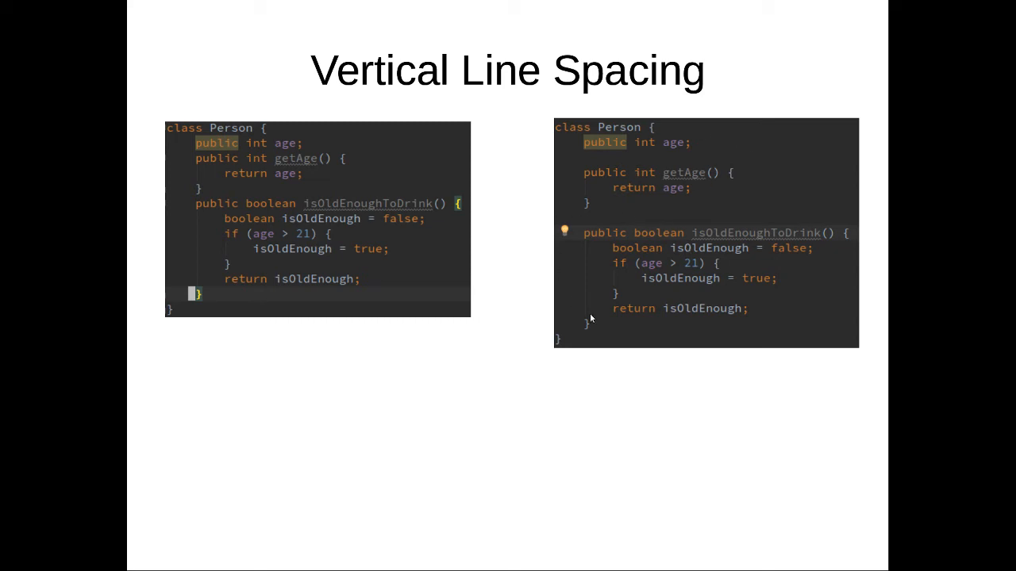
mouse_move(559, 257)
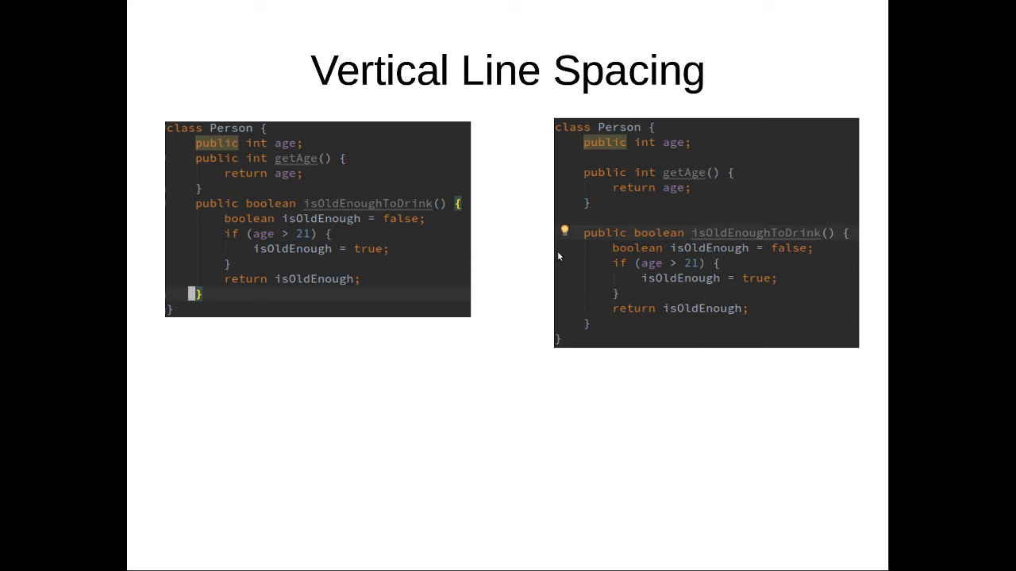
mouse_move(264, 185)
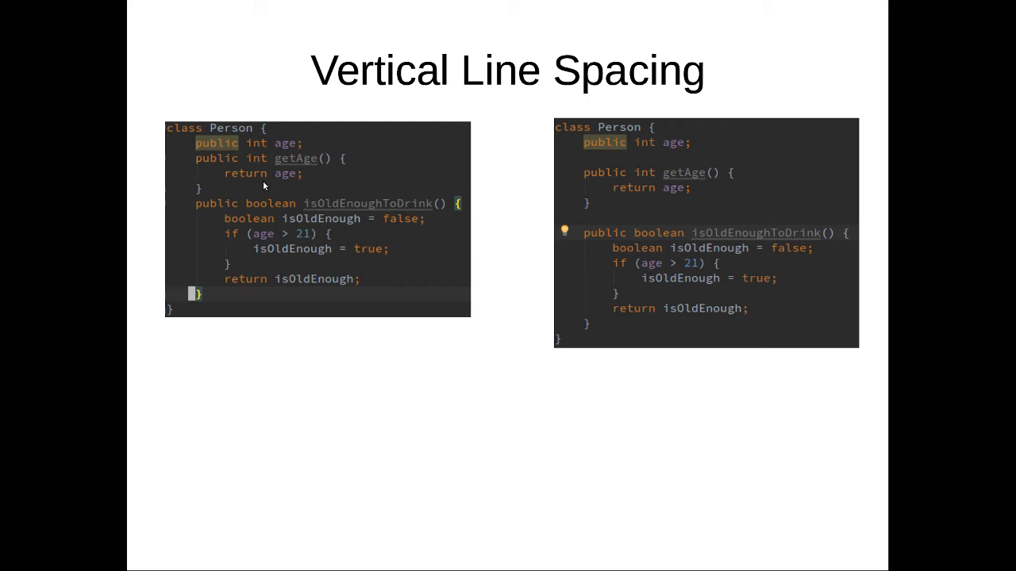
mouse_move(606, 317)
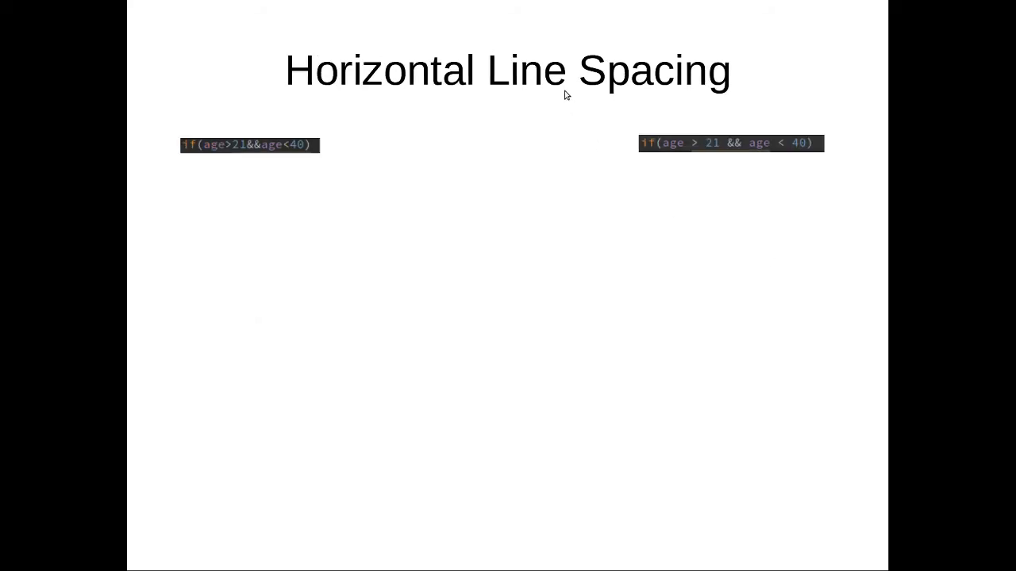
mouse_move(389, 87)
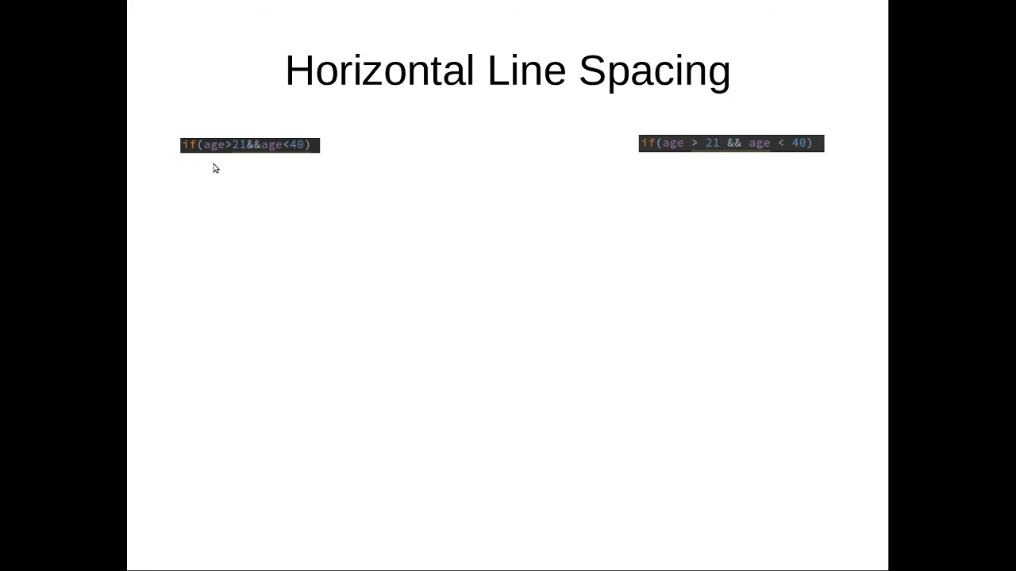
mouse_move(240, 162)
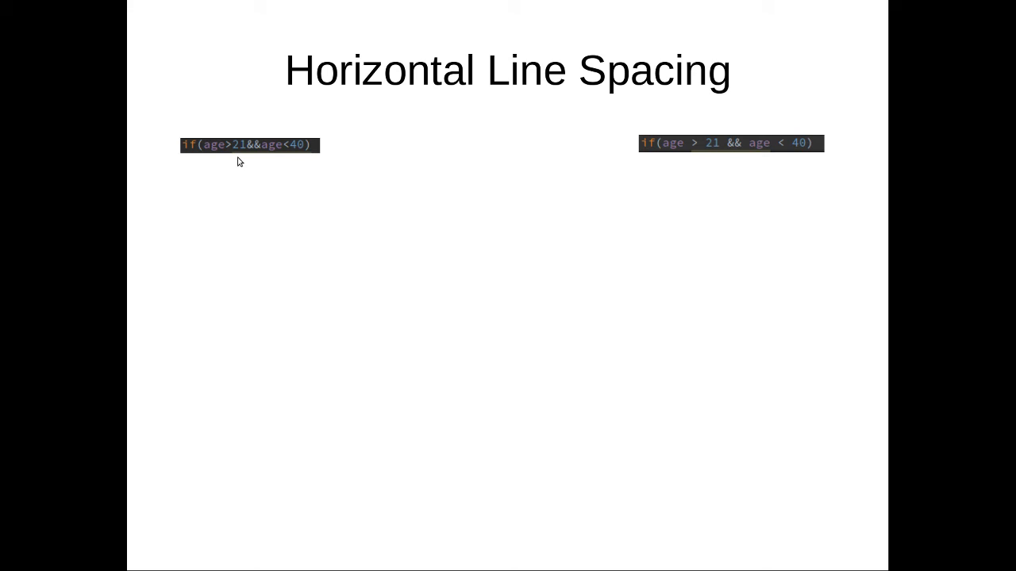
mouse_move(231, 143)
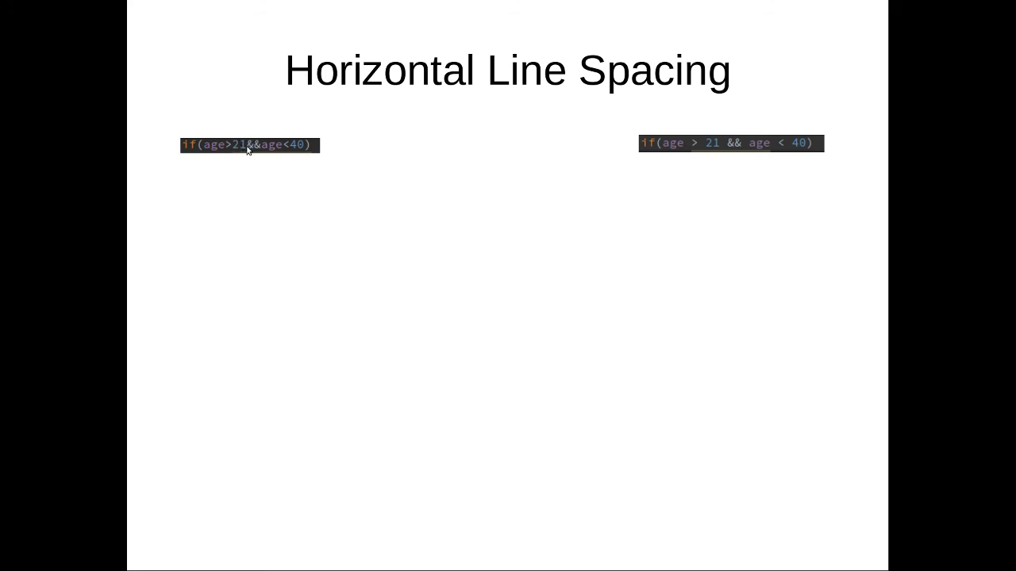
mouse_move(610, 127)
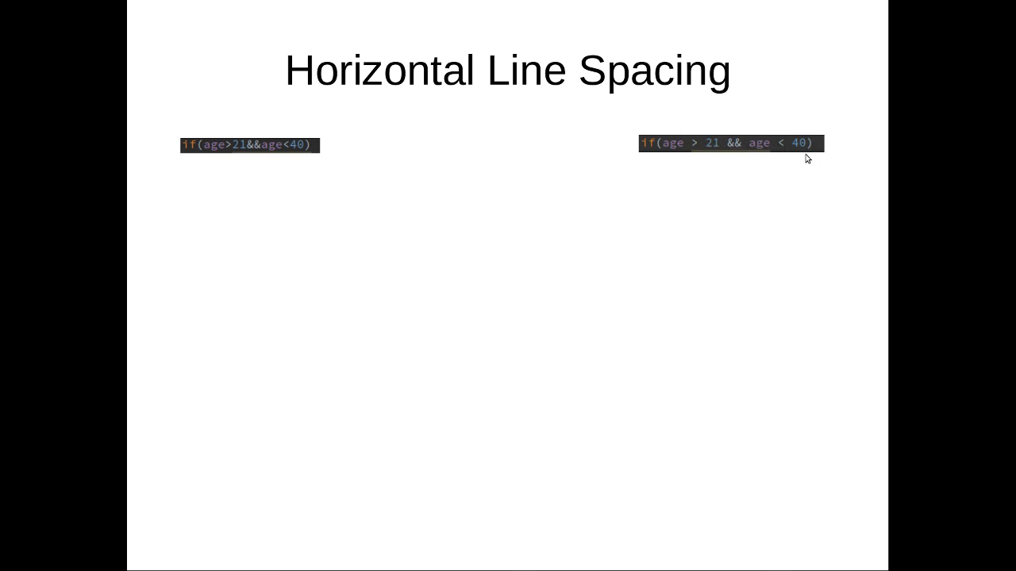
mouse_move(743, 162)
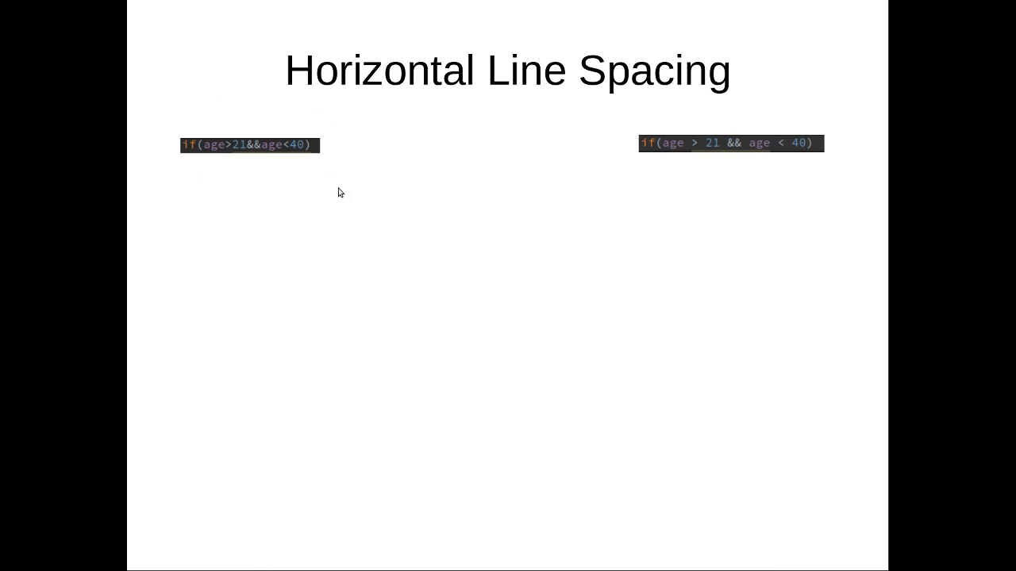
mouse_move(292, 160)
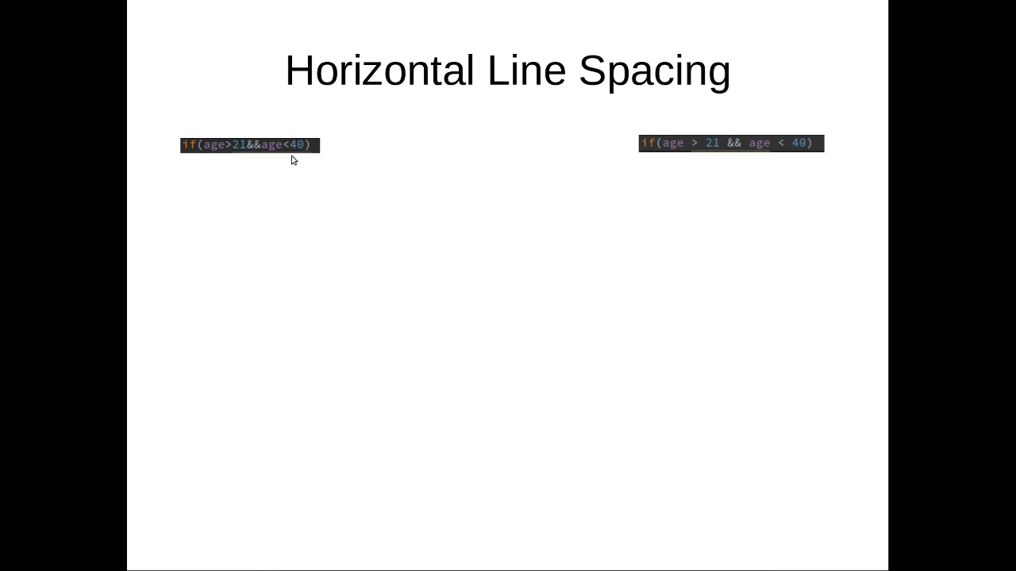
mouse_move(255, 155)
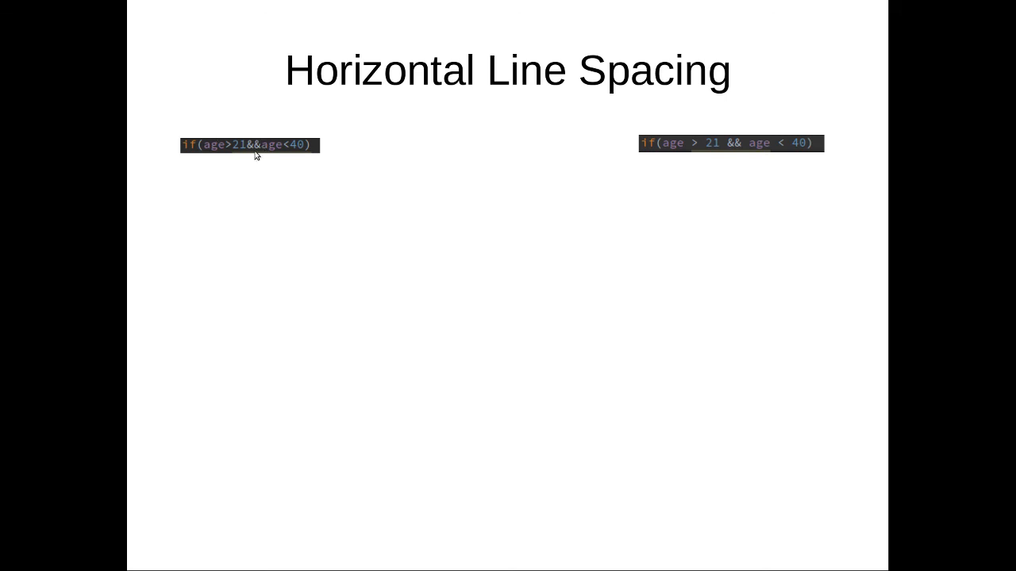
mouse_move(254, 173)
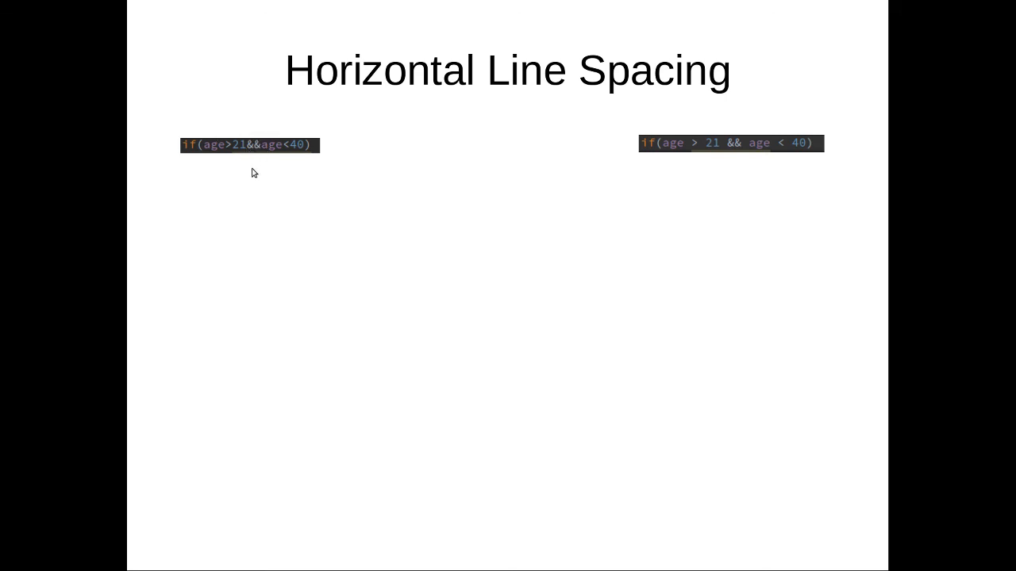
mouse_move(295, 98)
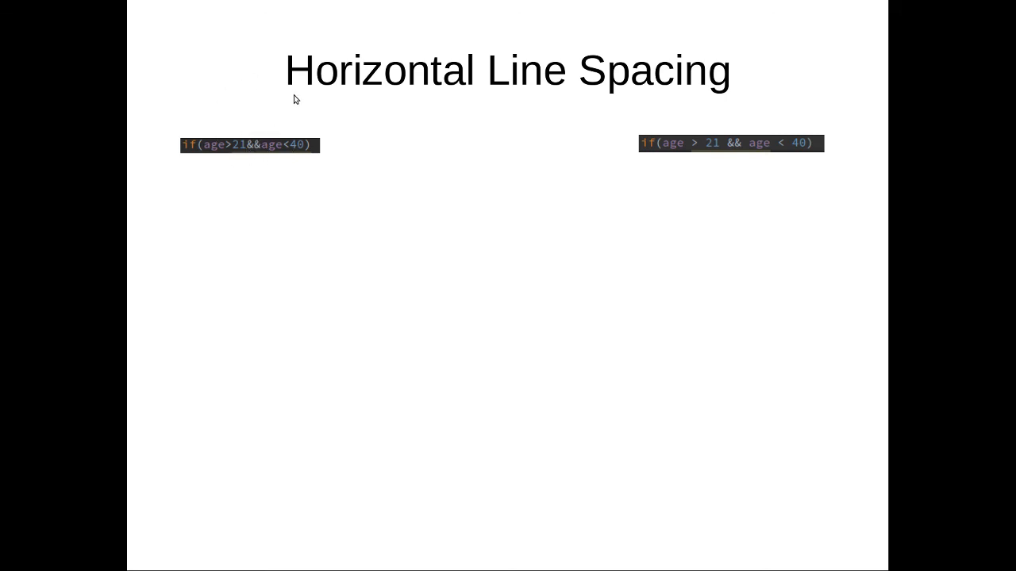